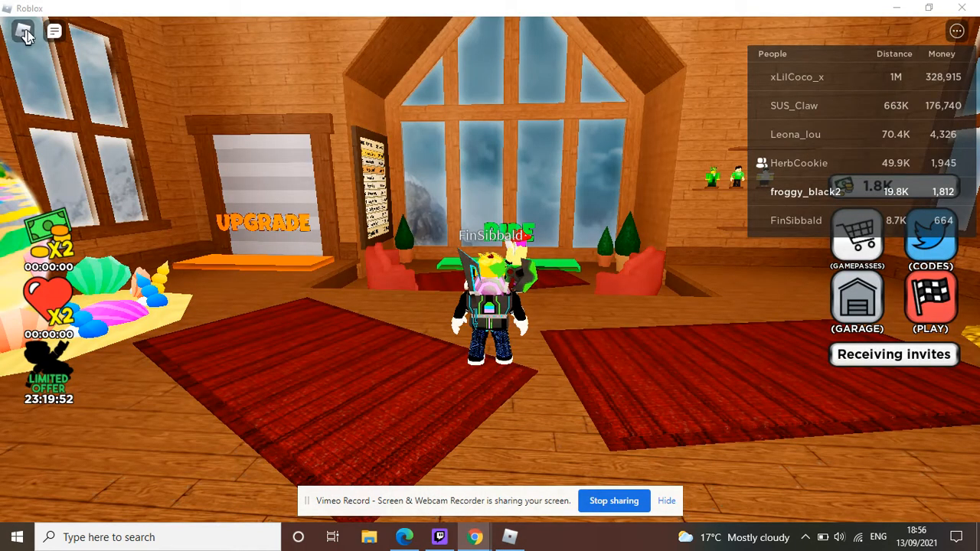
Step: Bring up the Roblox in-game menu on the People tab showing the server's players
{"action": "left_click", "coordinate": [53, 31]}
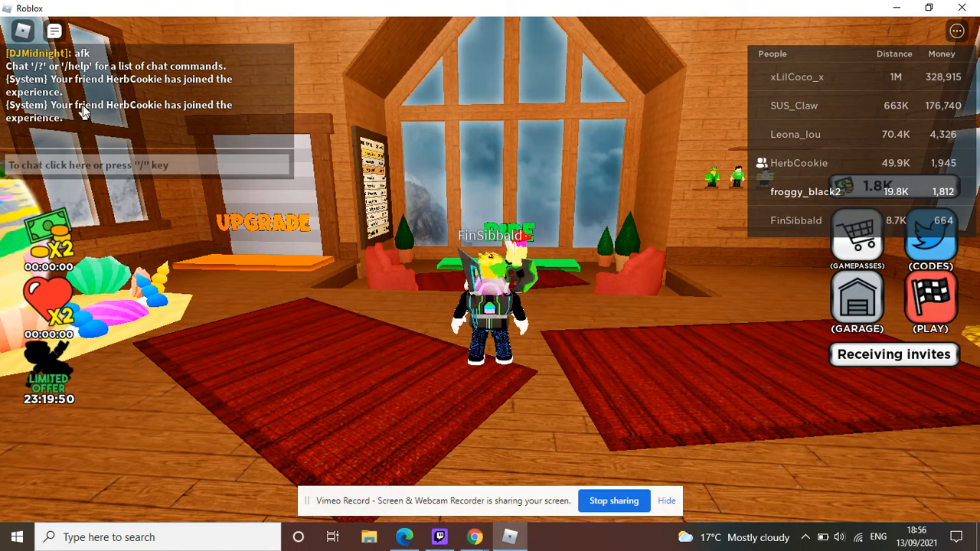
{"action": "left_click", "coordinate": [53, 31]}
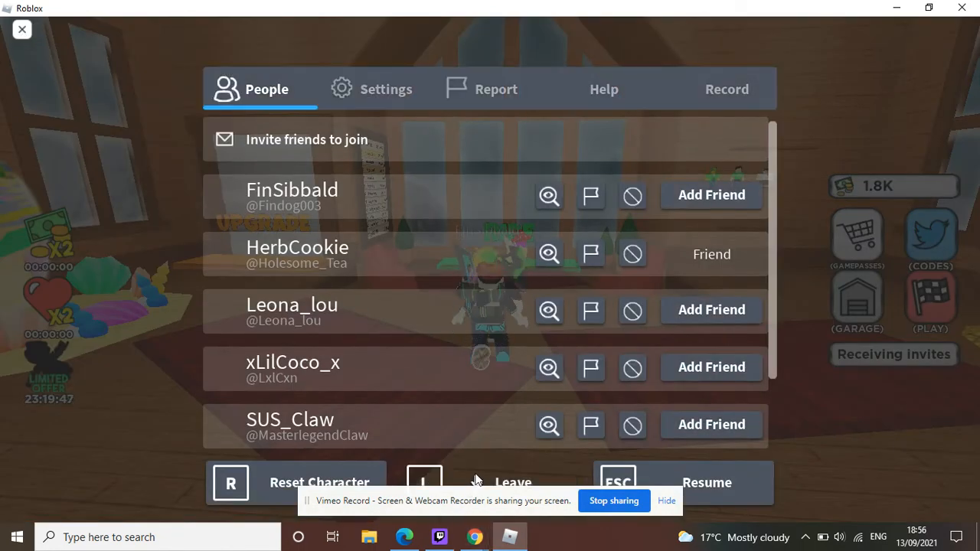
Step: Leave the Sled Simulator experience and confirm the exit until Roblox closes to the desktop
{"action": "left_click", "coordinate": [515, 482]}
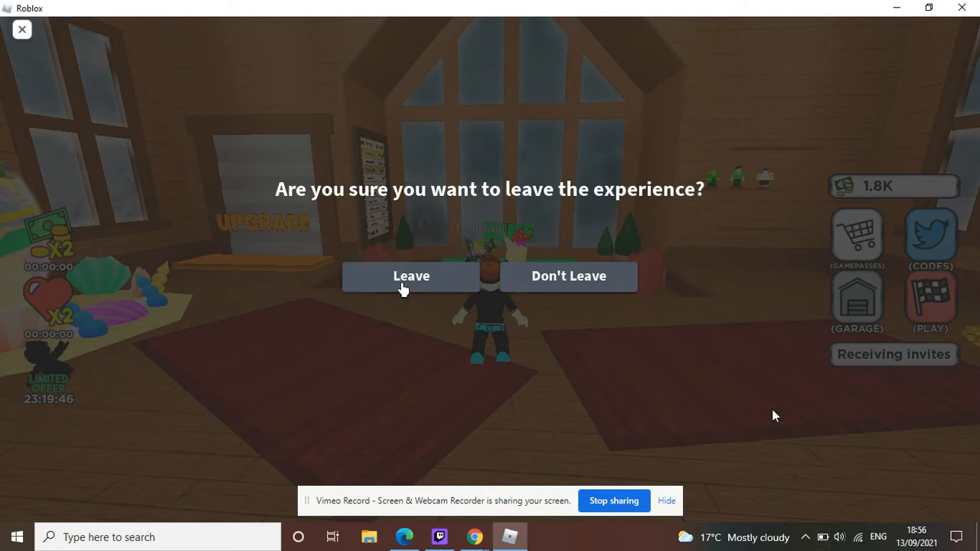
{"action": "mouse_move", "coordinate": [682, 533]}
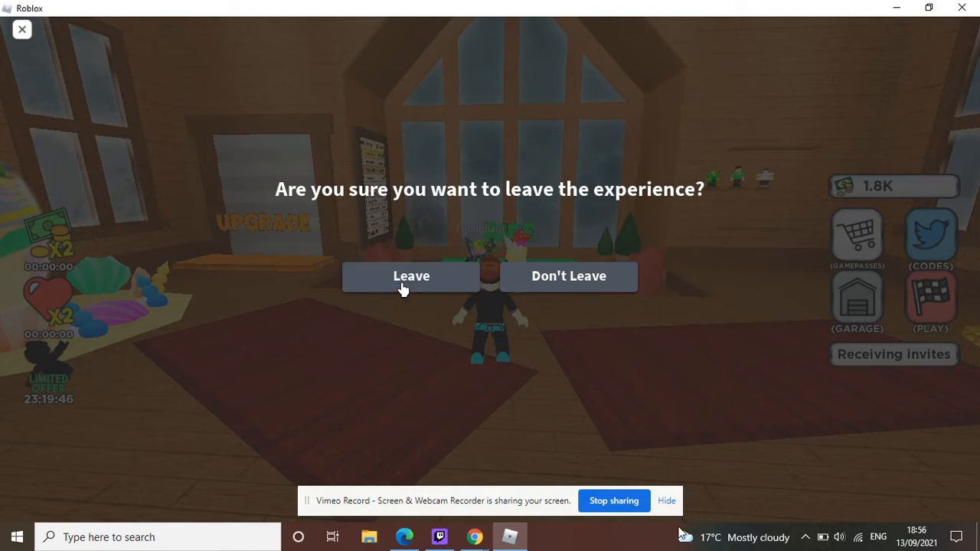
{"action": "left_click", "coordinate": [666, 501]}
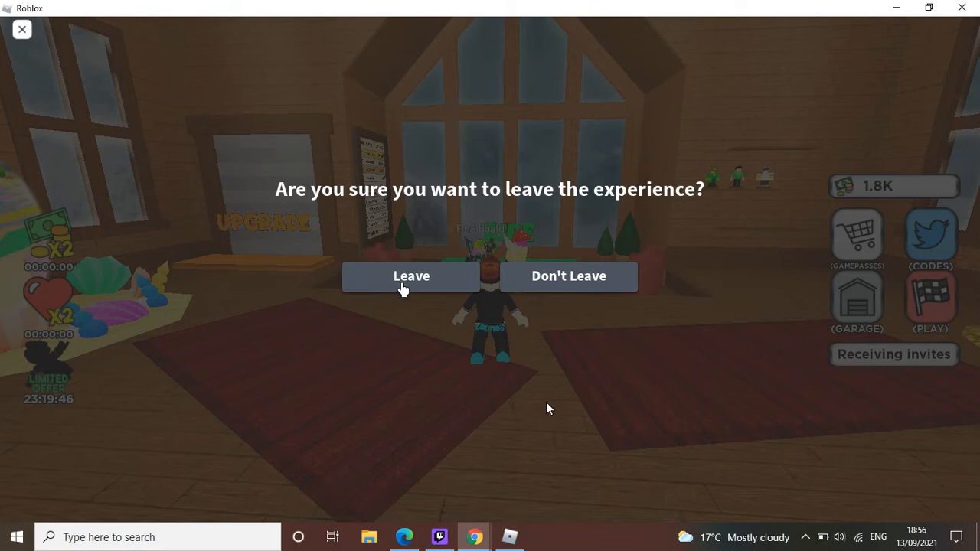
{"action": "left_click", "coordinate": [411, 276]}
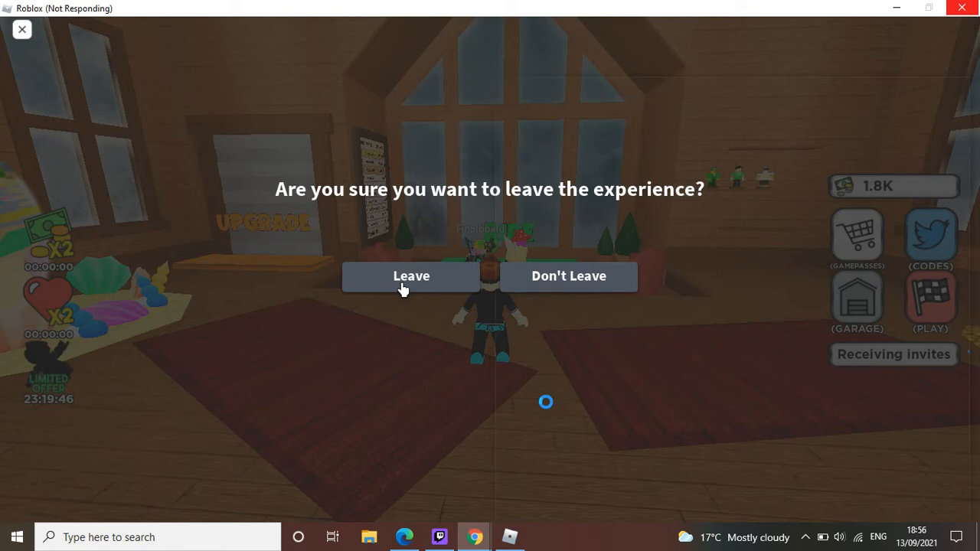
{"action": "left_click", "coordinate": [411, 276]}
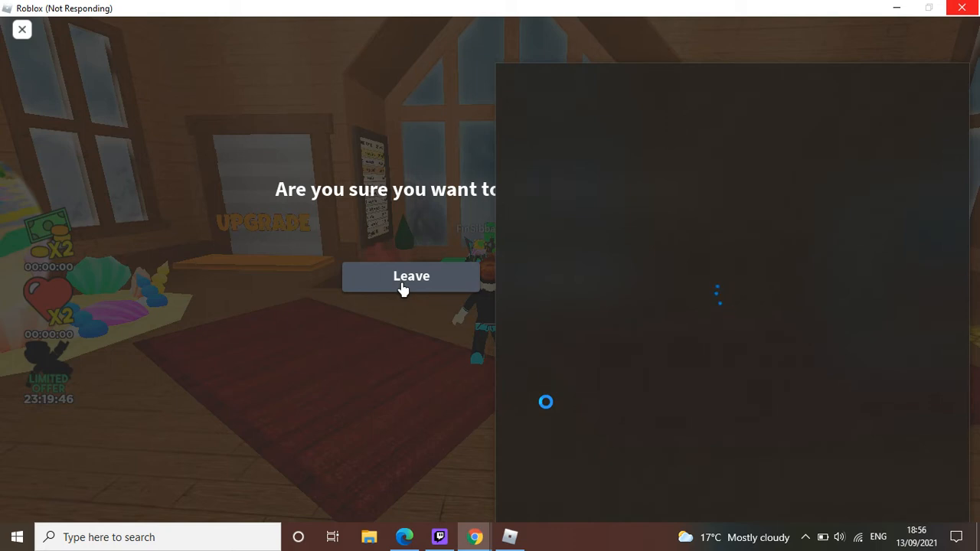
{"action": "left_click", "coordinate": [410, 276]}
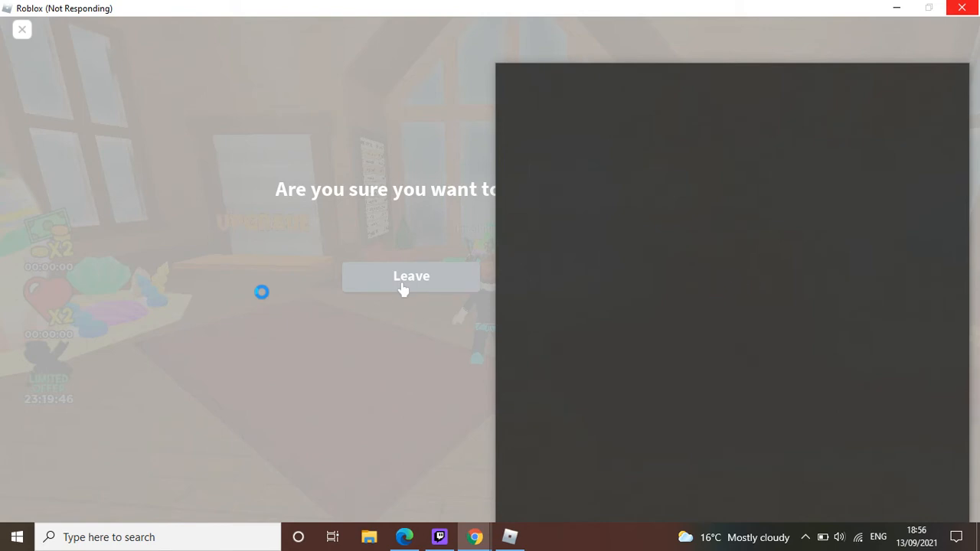
{"action": "left_click", "coordinate": [411, 275]}
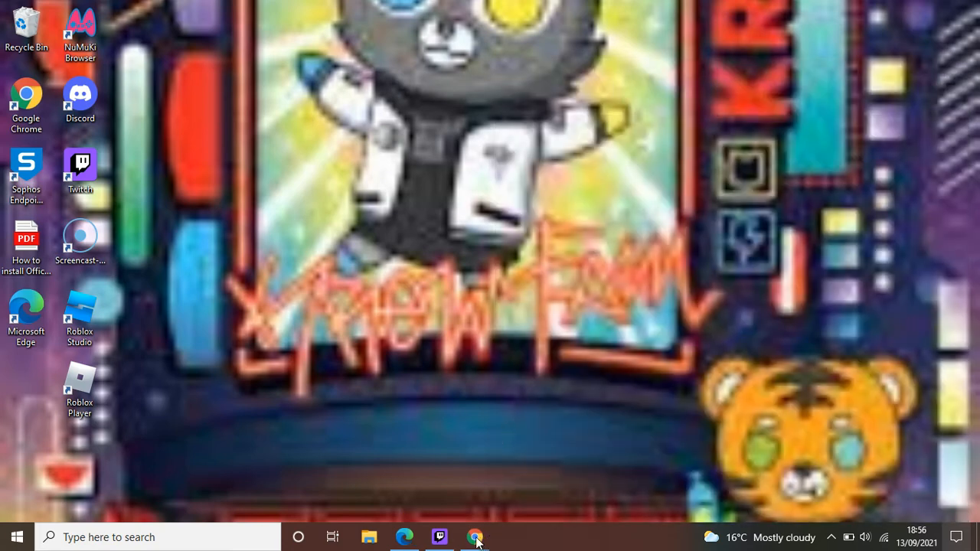
Step: Bring the Sled Simulator game page in Edge back up from the taskbar
{"action": "left_click", "coordinate": [475, 536]}
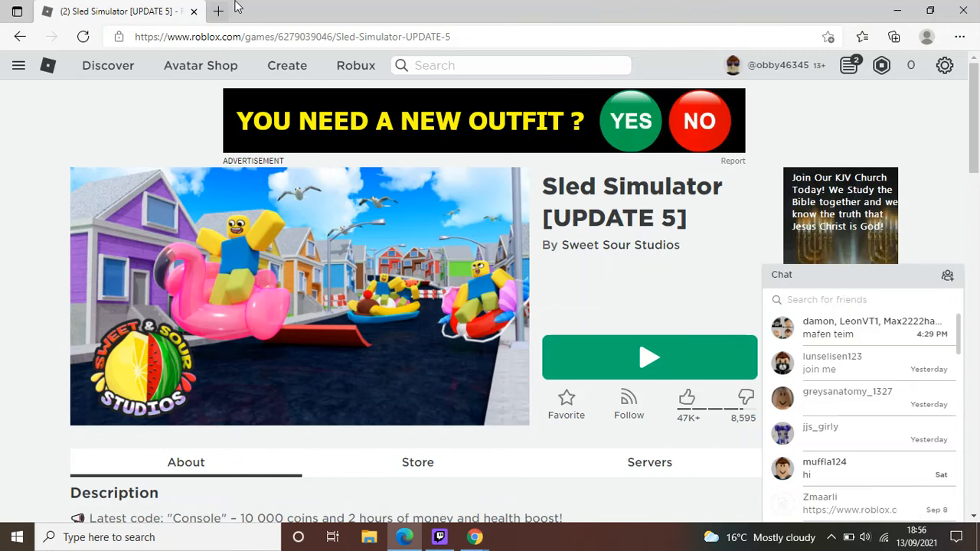
{"action": "mouse_move", "coordinate": [475, 536]}
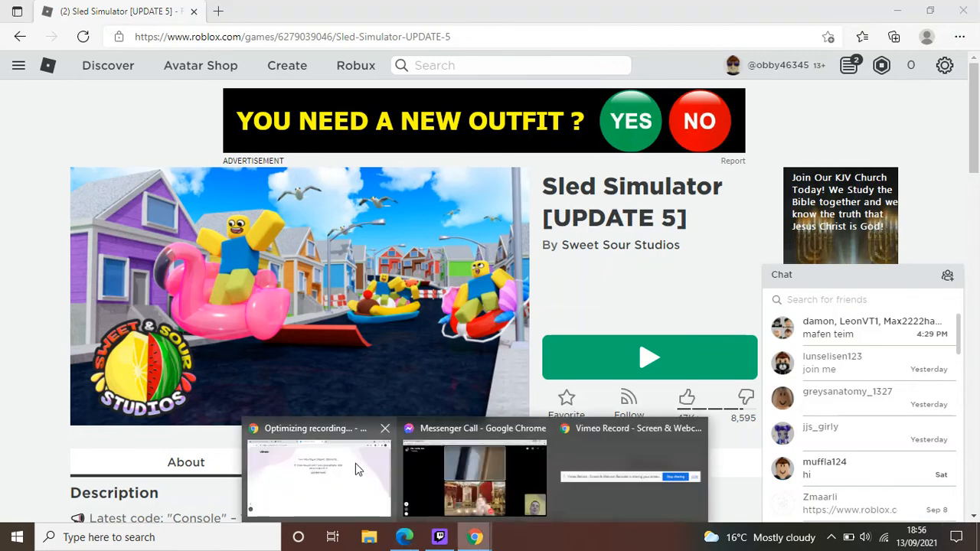
{"action": "left_click", "coordinate": [319, 474]}
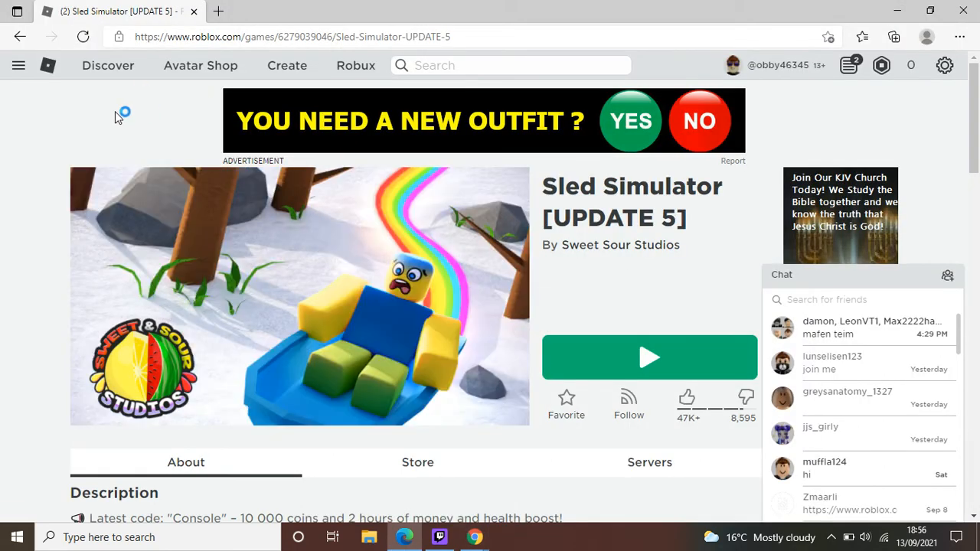
{"action": "mouse_move", "coordinate": [910, 8]}
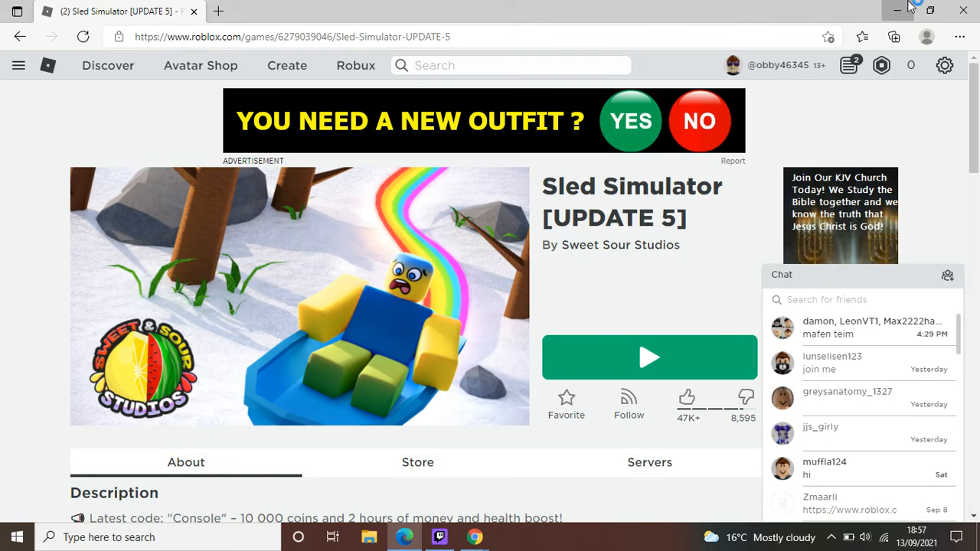
Step: Minimise Edge and close the empty Chrome New Tab window, leaving the desktop showing
{"action": "left_click", "coordinate": [909, 9]}
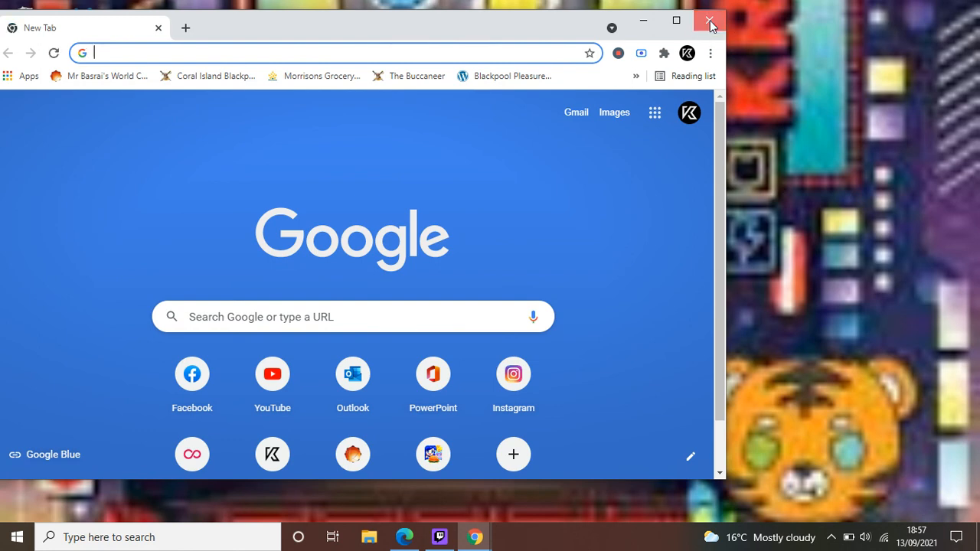
{"action": "left_click", "coordinate": [707, 22]}
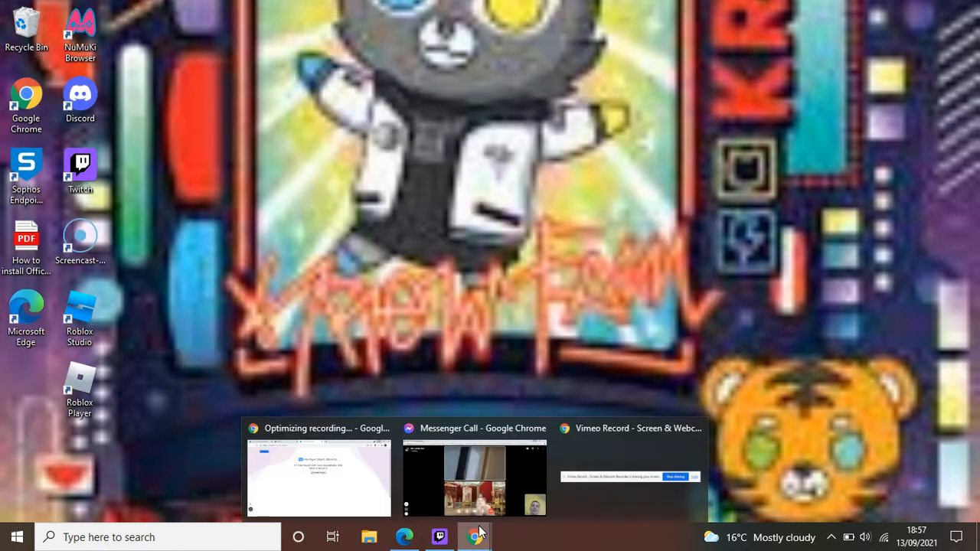